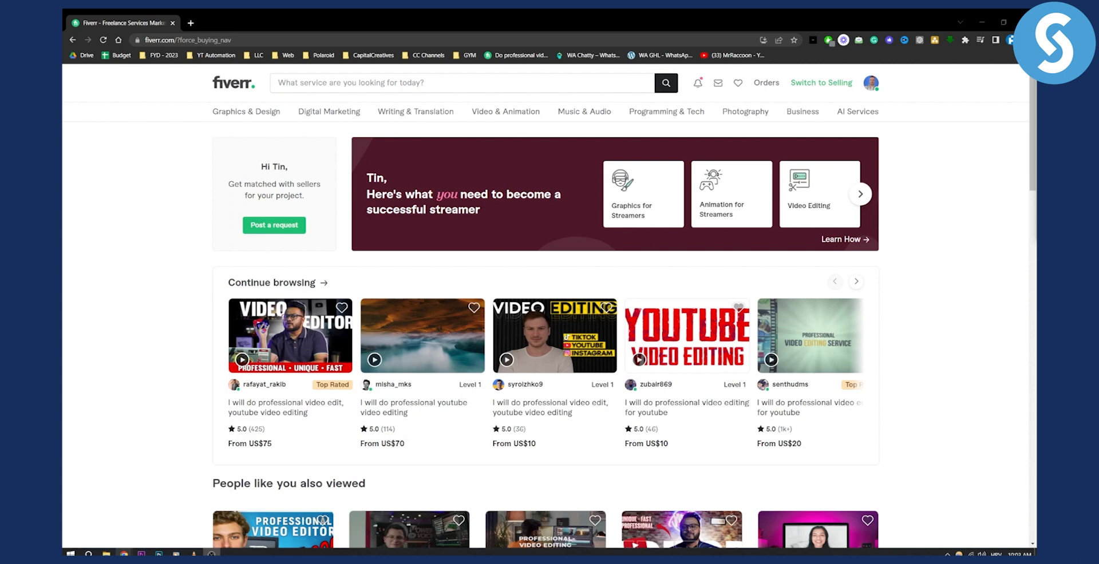
mouse_move(944, 171)
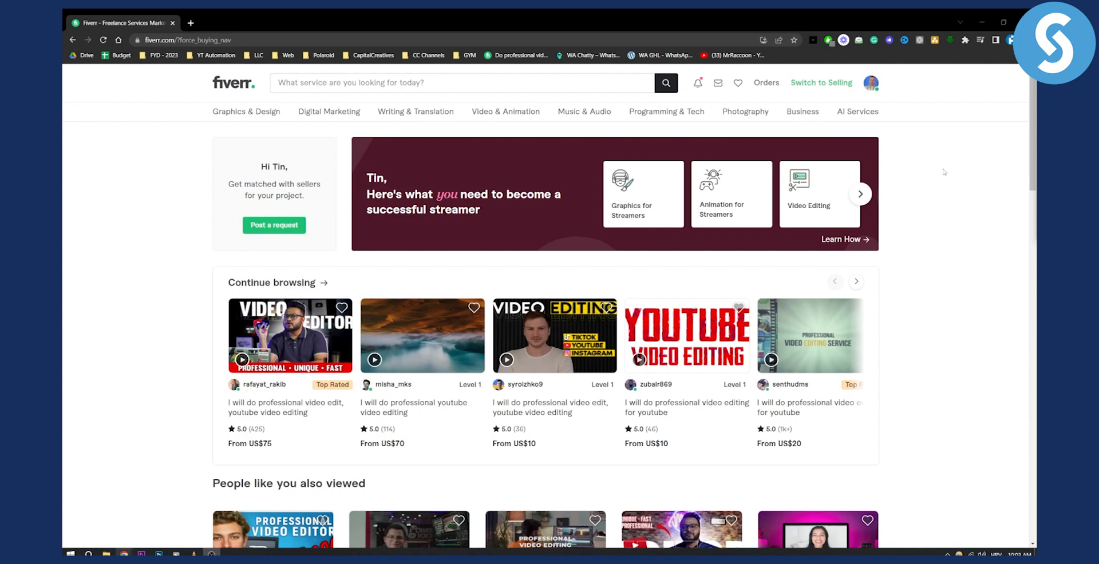
mouse_move(953, 171)
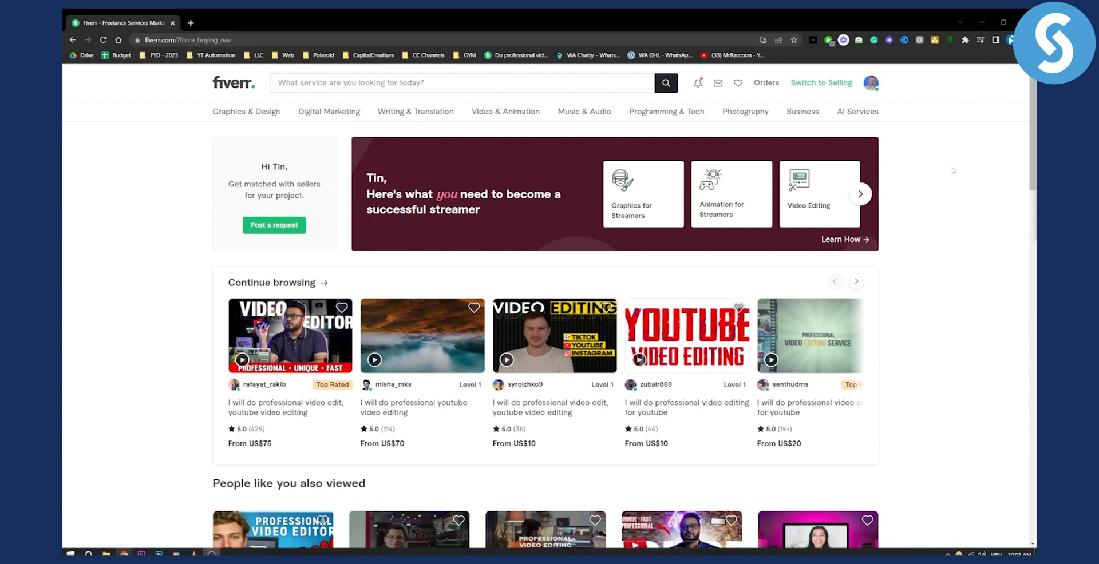
mouse_move(821, 83)
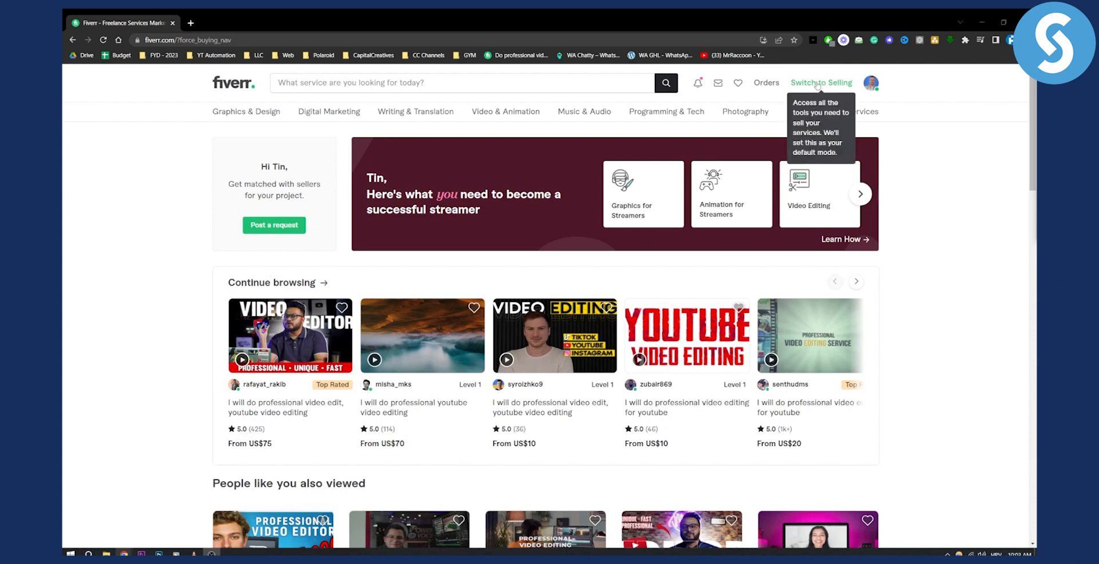
Step: Switch the account to selling, then show the My Business menu on the seller dashboard
click(821, 83)
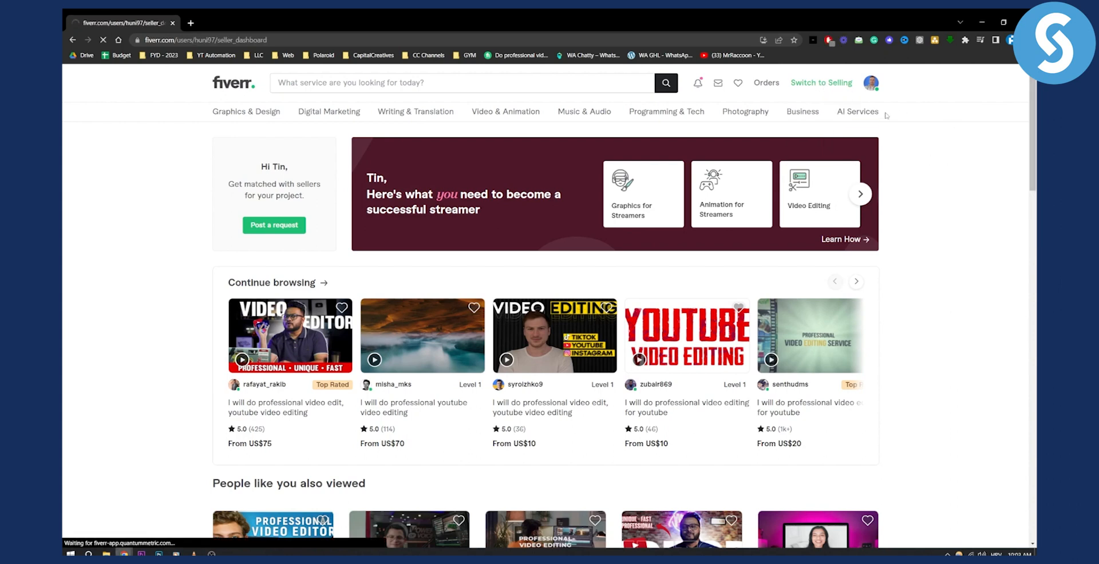
click(821, 83)
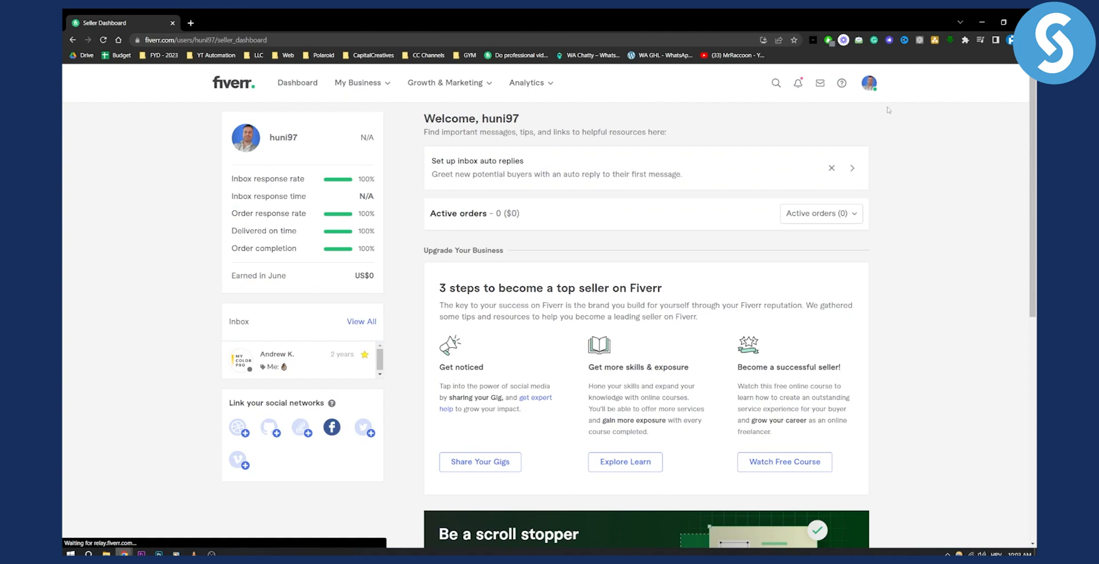
mouse_move(780, 244)
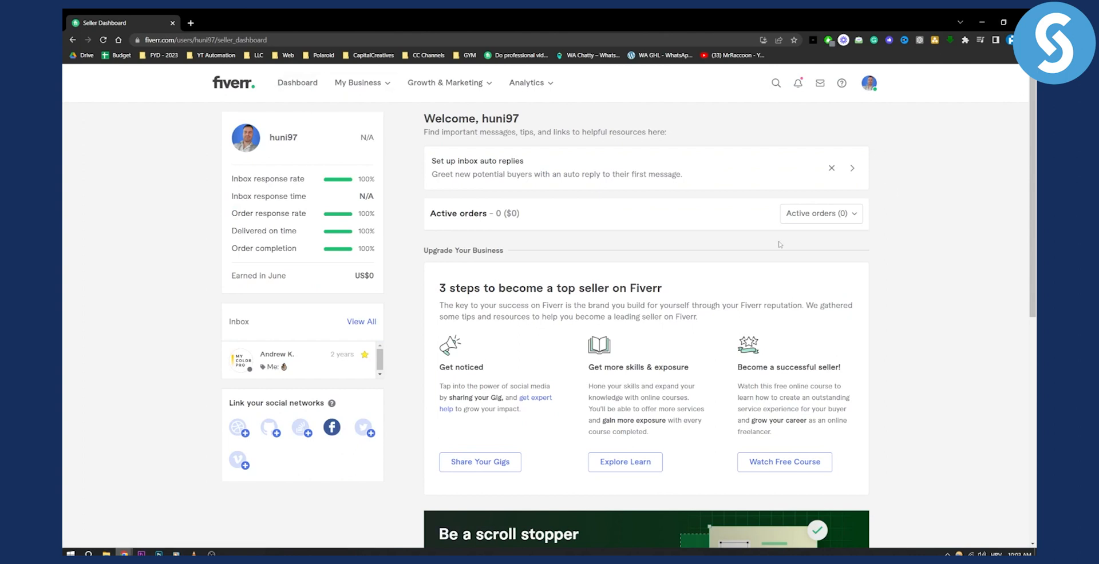
click(359, 83)
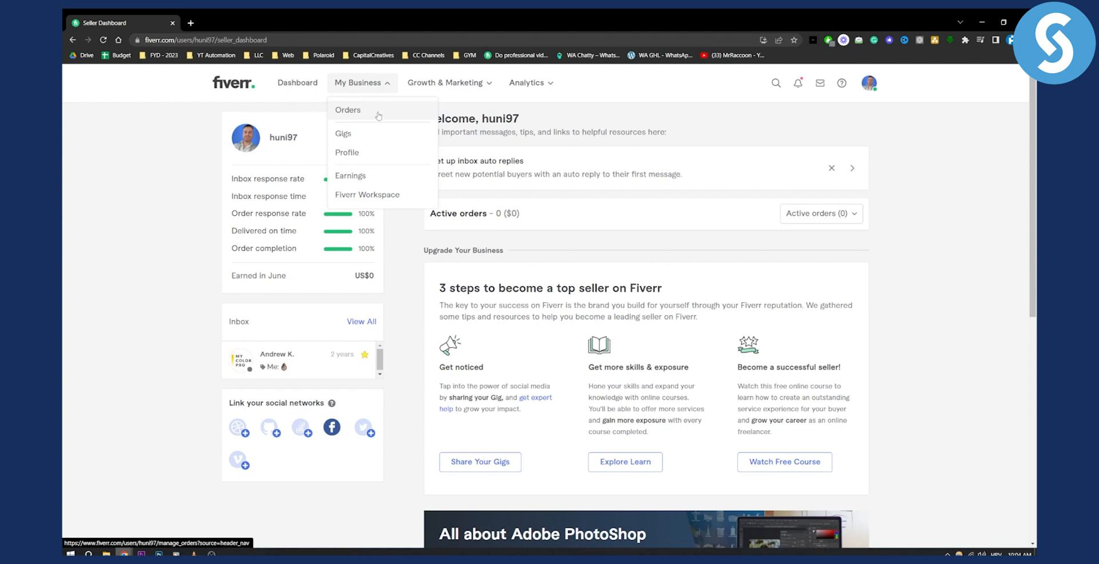
Step: Go to Orders from My Business and view the empty ACTIVE orders tab
click(347, 110)
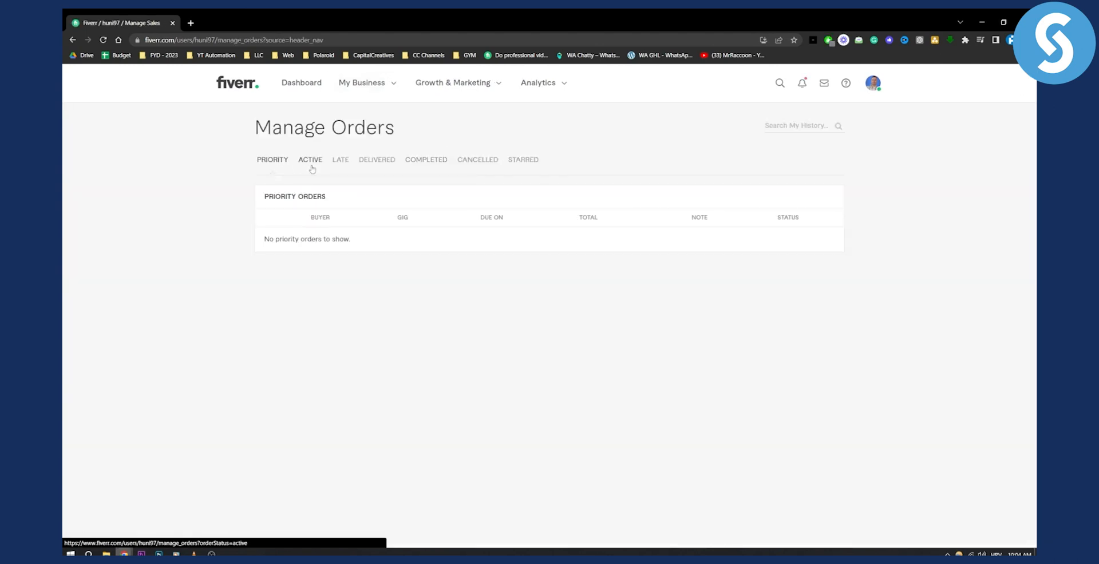
click(310, 160)
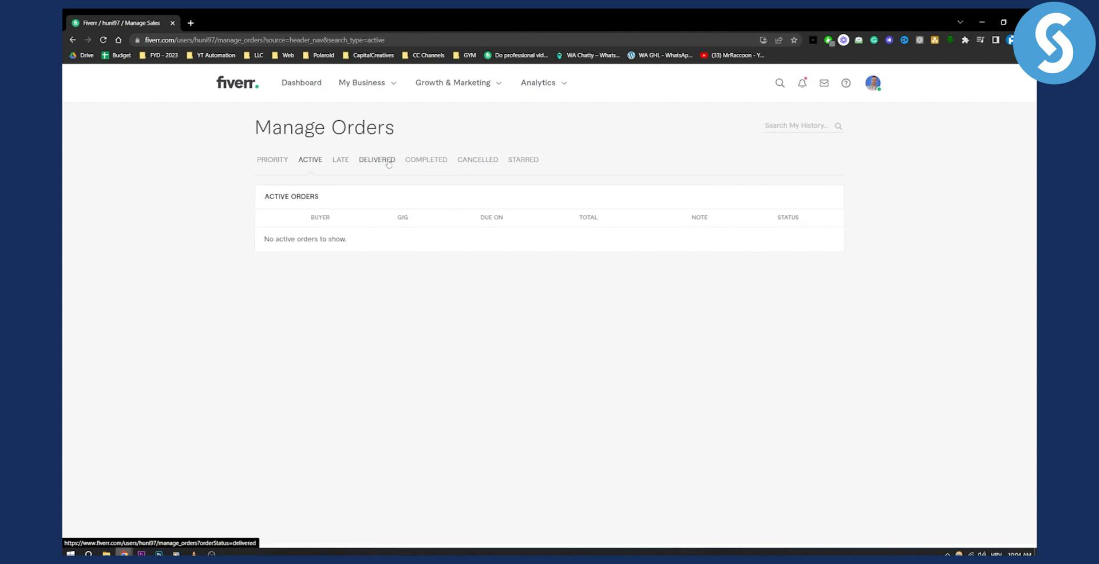
mouse_move(561, 162)
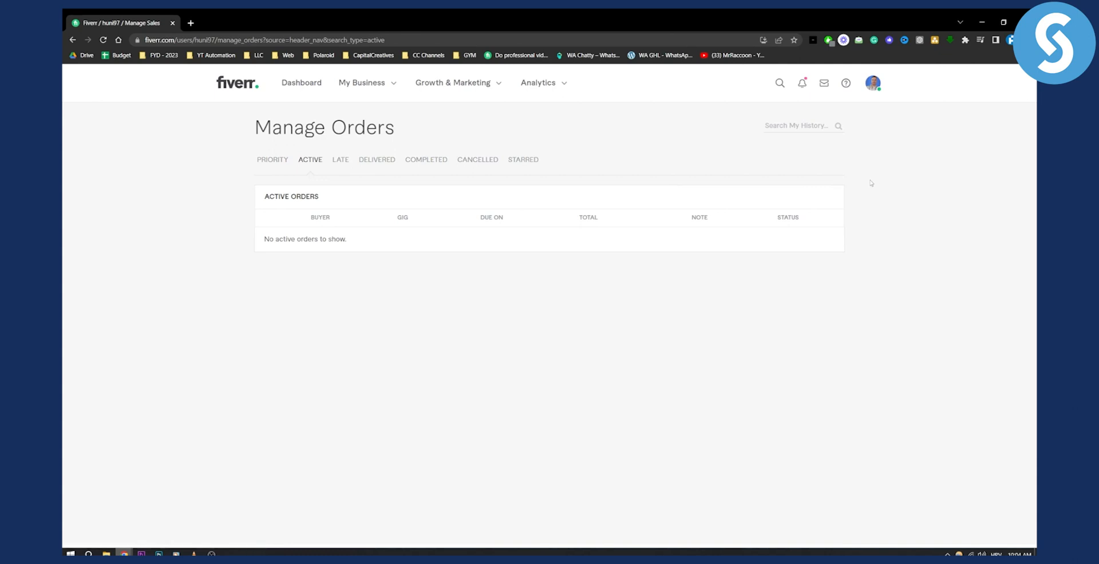
mouse_move(869, 183)
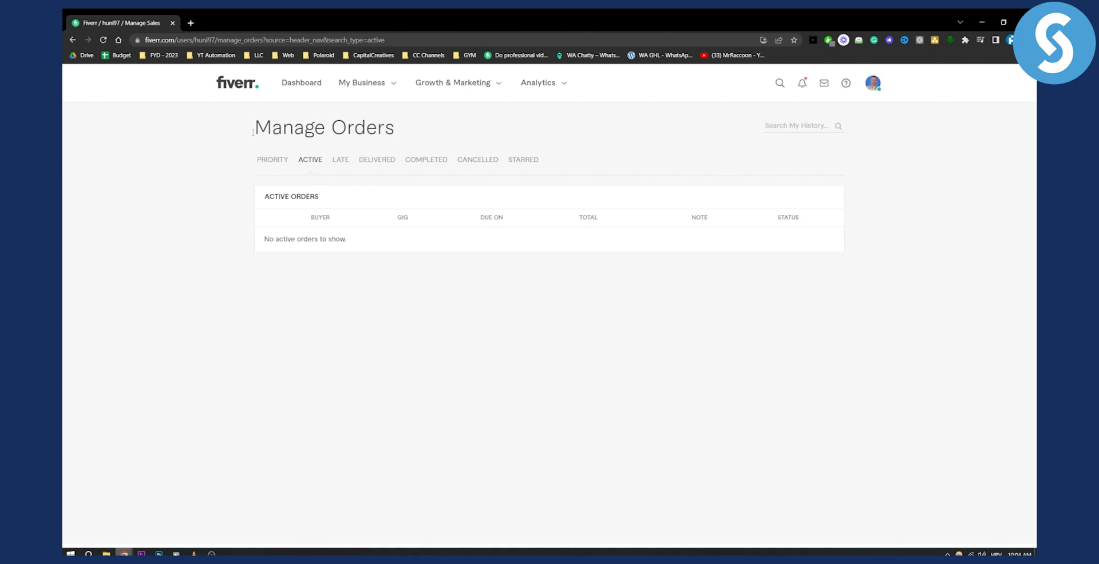
Step: Reopen the My Business dropdown listing orders, gigs, profile, earnings and workspace
click(362, 83)
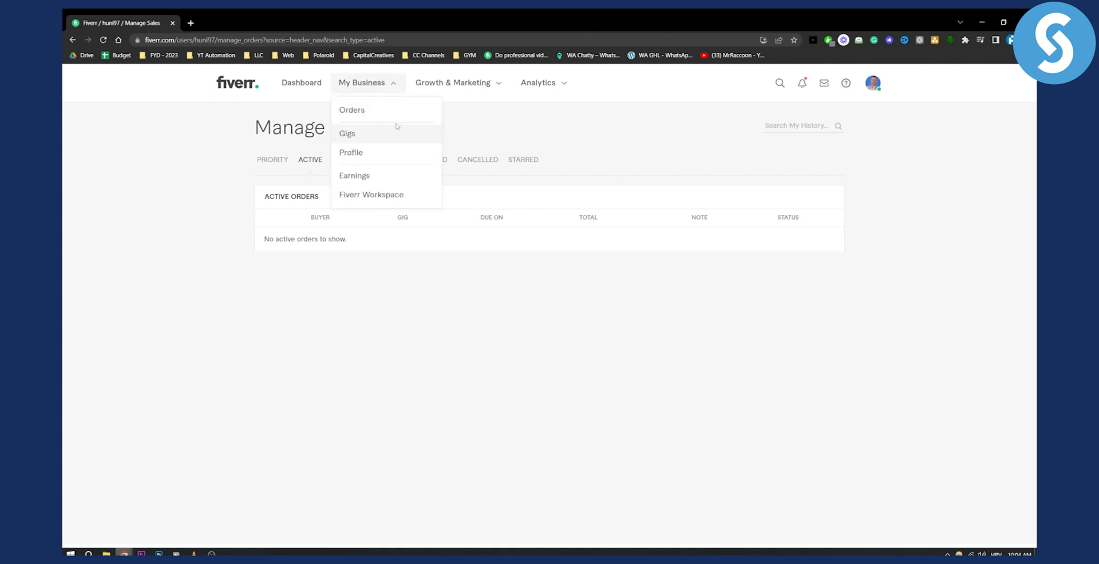
mouse_move(403, 156)
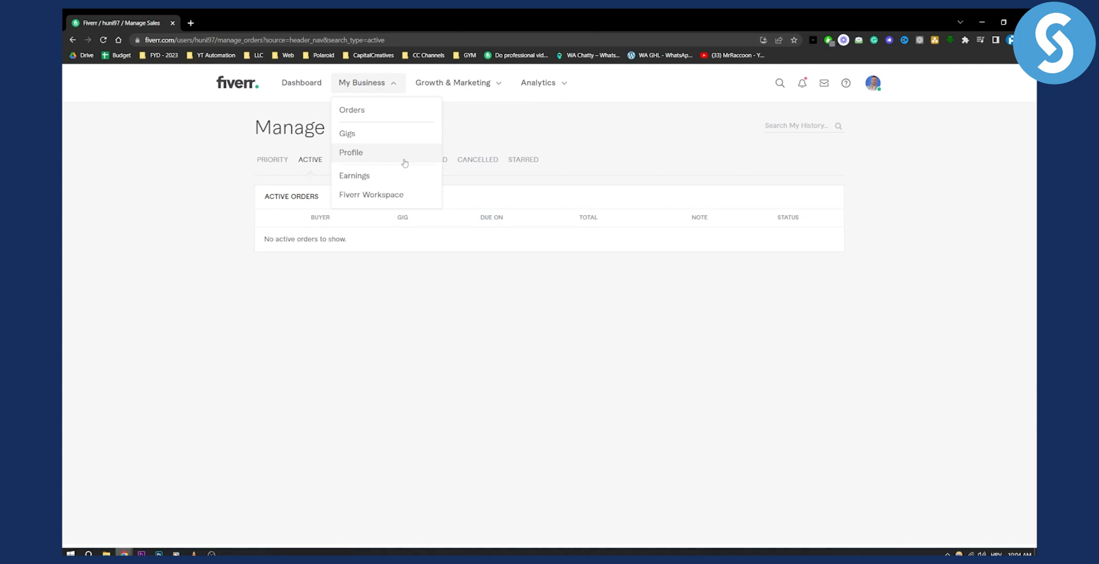
mouse_move(430, 150)
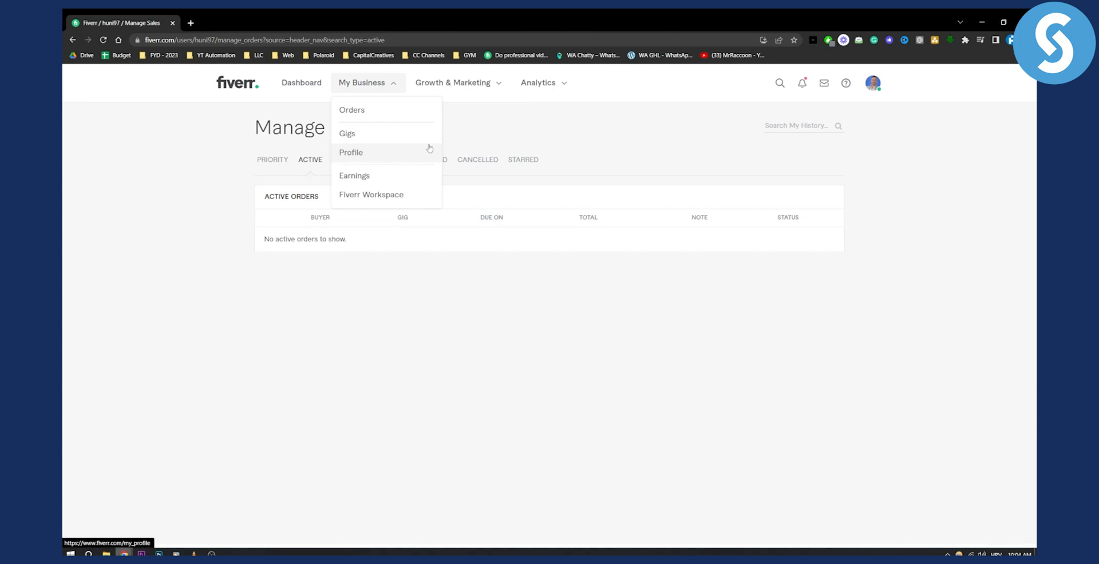